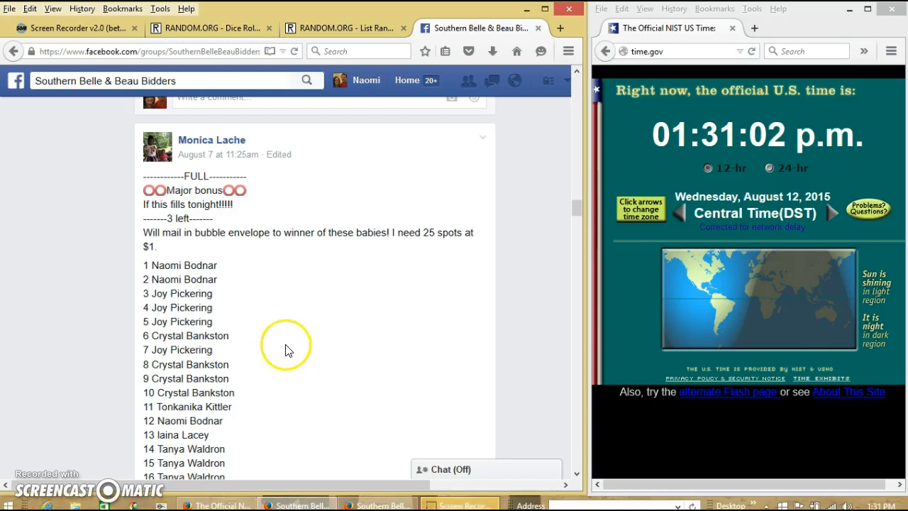
Copy the 25-spot earring raffle list, comment 'live' on the raffle post, and check the clock
{"action": "scroll", "scroll_direction": "down", "scroll_amount": 3}
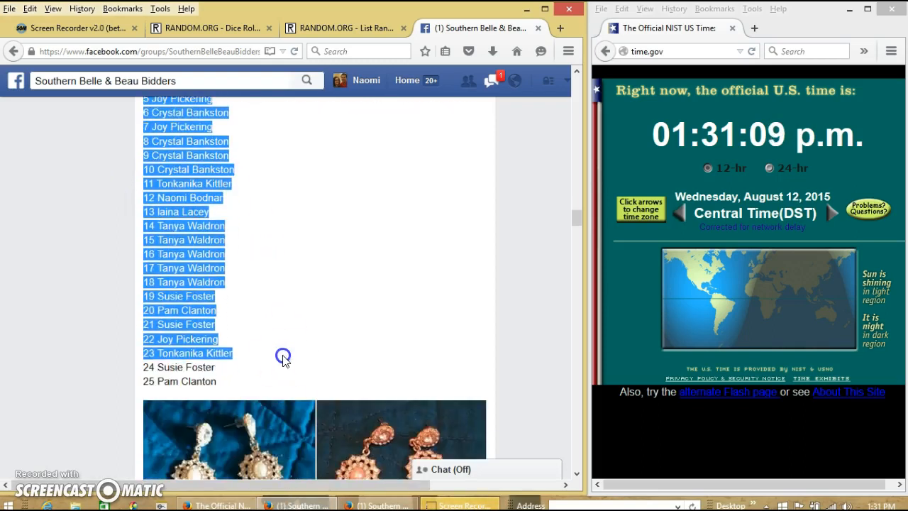
{"action": "right_click", "coordinate": [282, 356]}
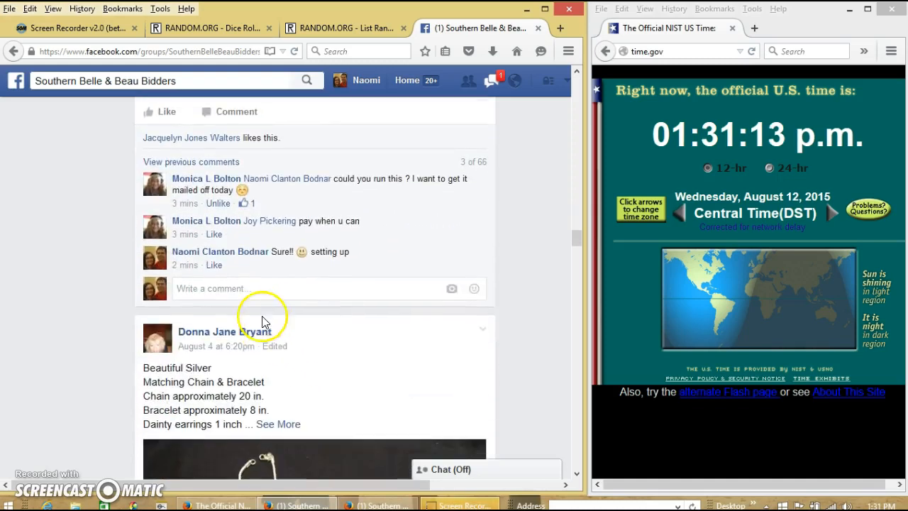
{"action": "left_click", "coordinate": [286, 288]}
{"action": "type", "text": "live"}
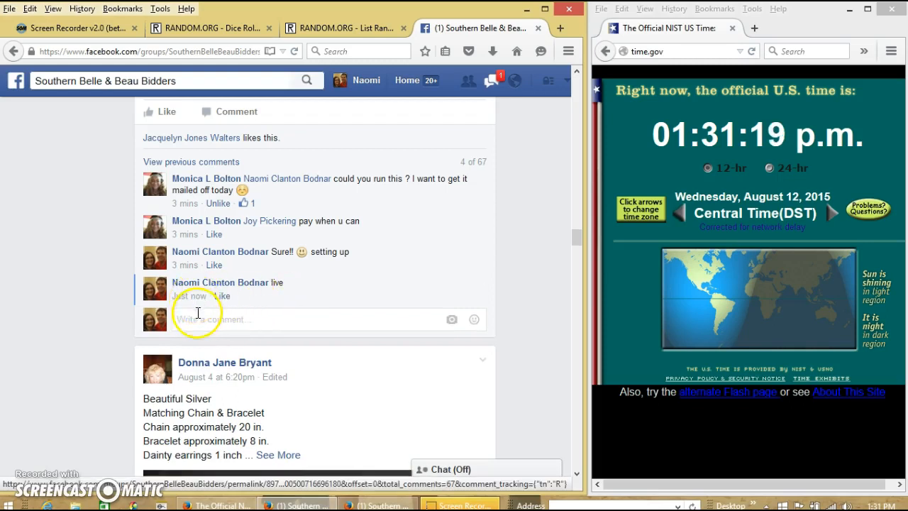
{"action": "mouse_move", "coordinate": [188, 296]}
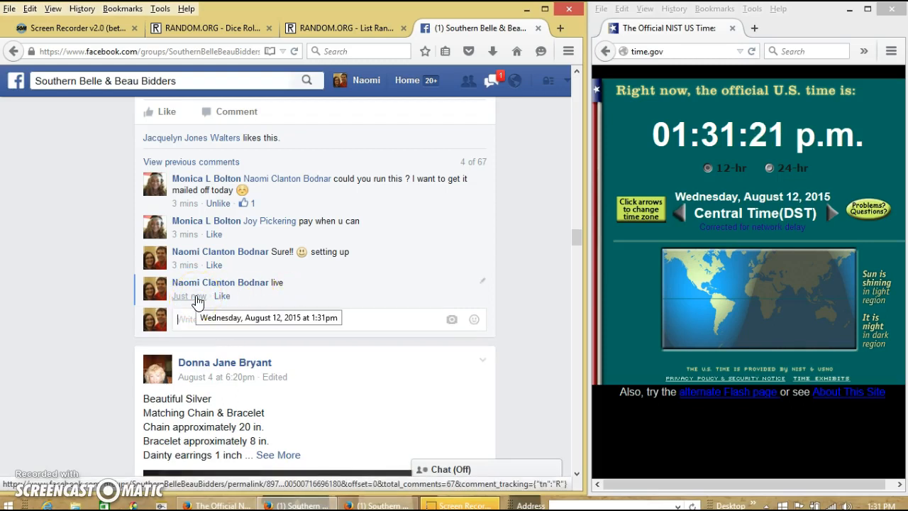
{"action": "left_click", "coordinate": [885, 505]}
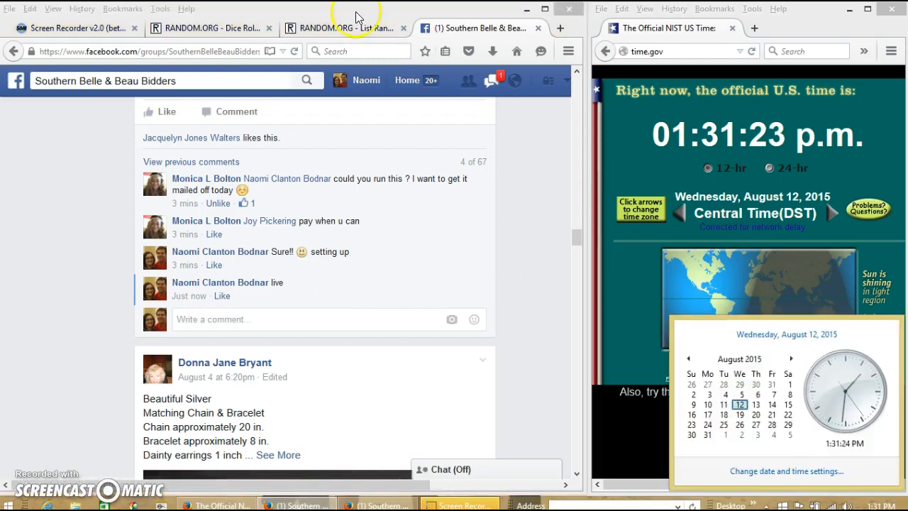
Paste the raffle names into RANDOM.ORG's List Randomizer and roll two dice, getting 3 and 4
{"action": "right_click", "coordinate": [187, 330]}
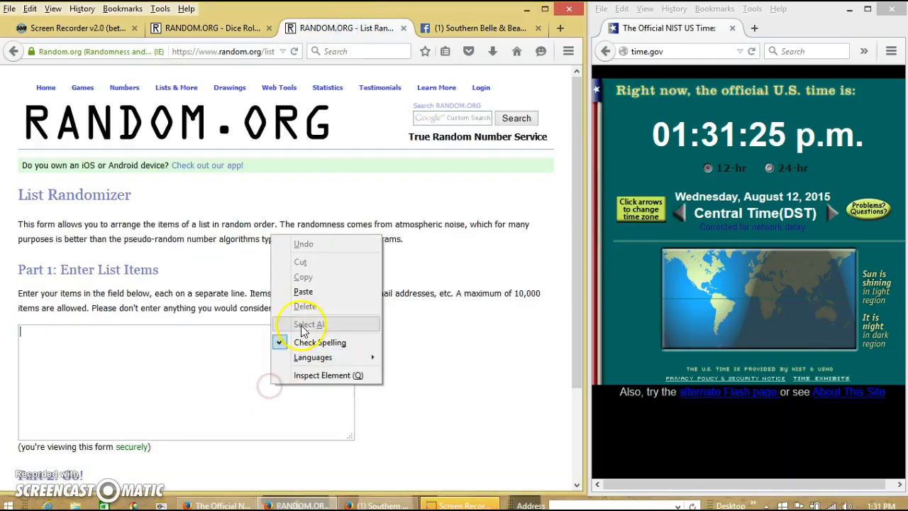
{"action": "left_click", "coordinate": [310, 325]}
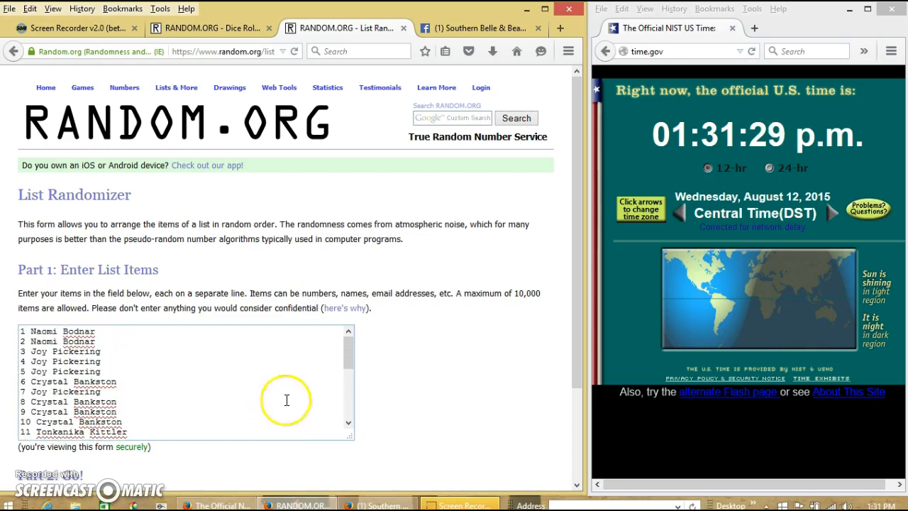
{"action": "left_click", "coordinate": [206, 27]}
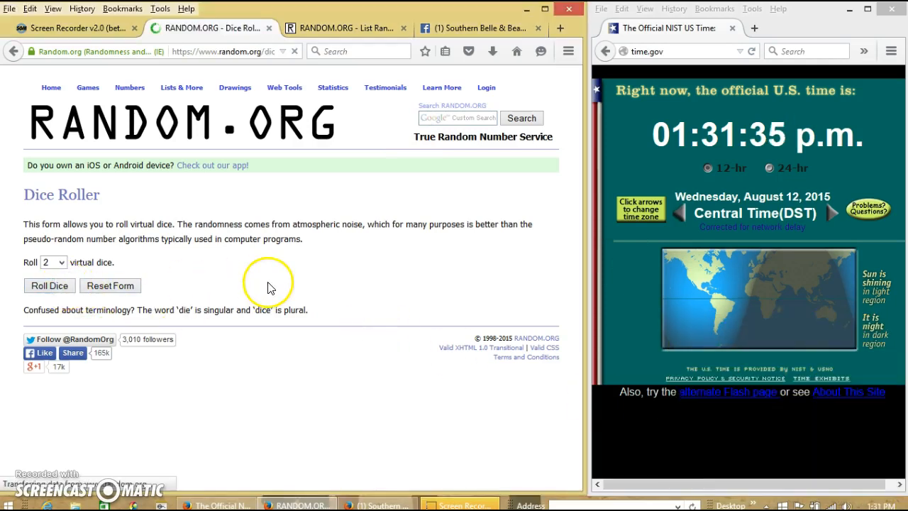
{"action": "left_click", "coordinate": [49, 285]}
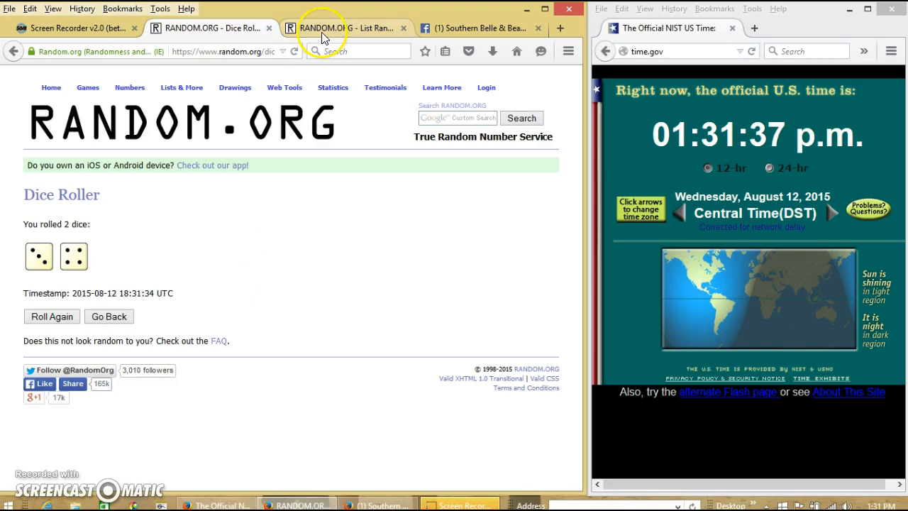
{"action": "left_click", "coordinate": [333, 28]}
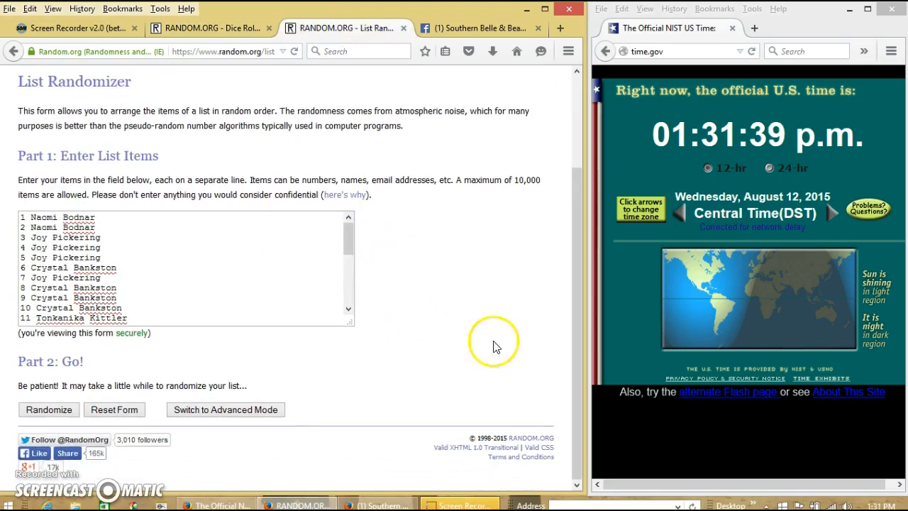
Randomize the 25-item raffle list and briefly look back at the dice roll
{"action": "left_click", "coordinate": [48, 409]}
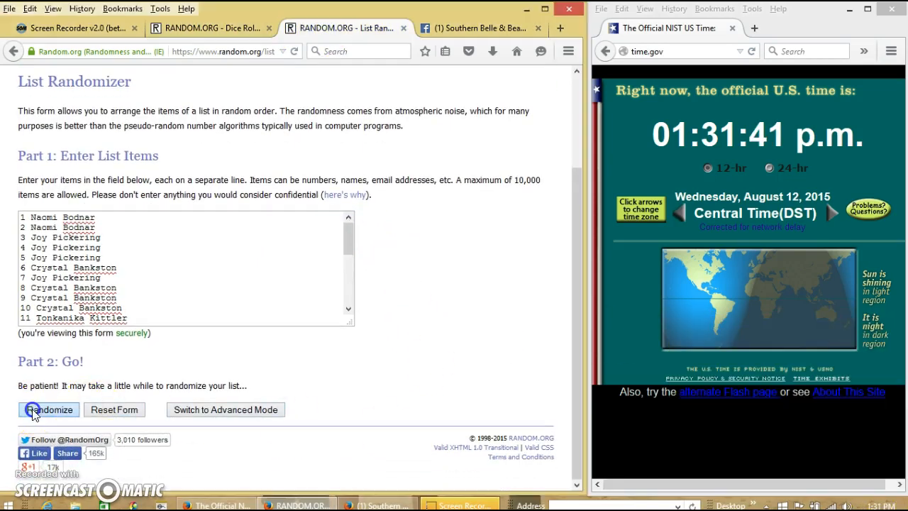
{"action": "left_click", "coordinate": [48, 410]}
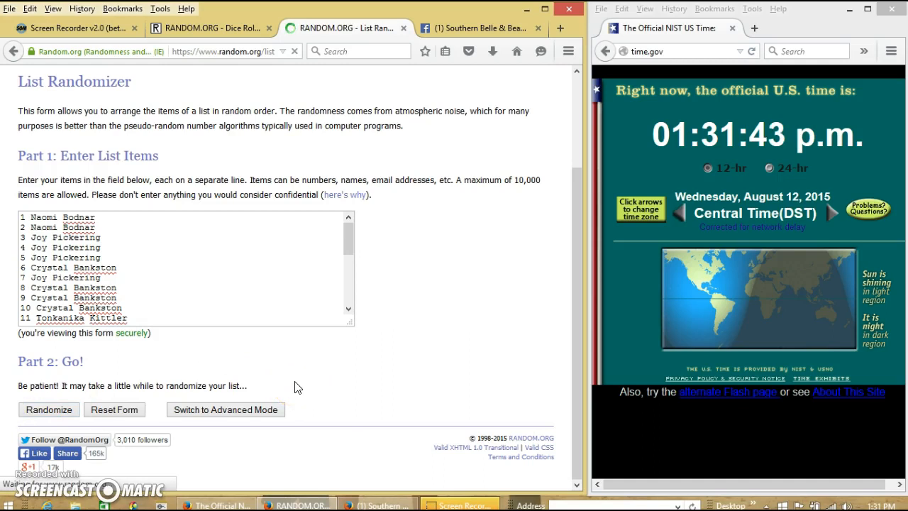
{"action": "left_click", "coordinate": [48, 409]}
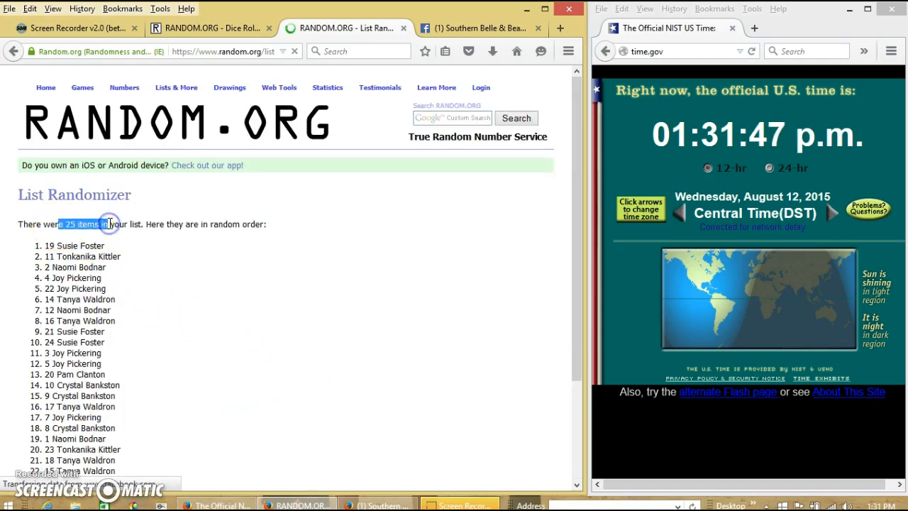
{"action": "scroll", "scroll_direction": "down", "scroll_amount": 3}
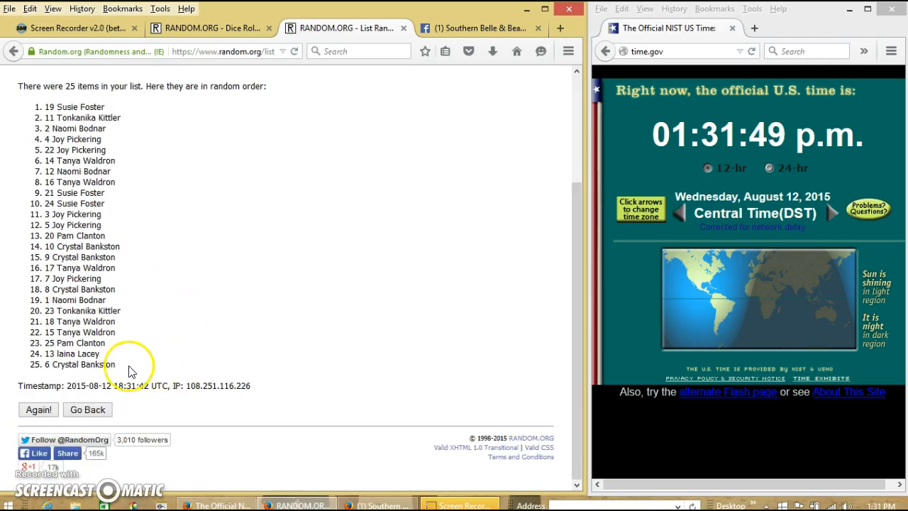
{"action": "left_click", "coordinate": [206, 28]}
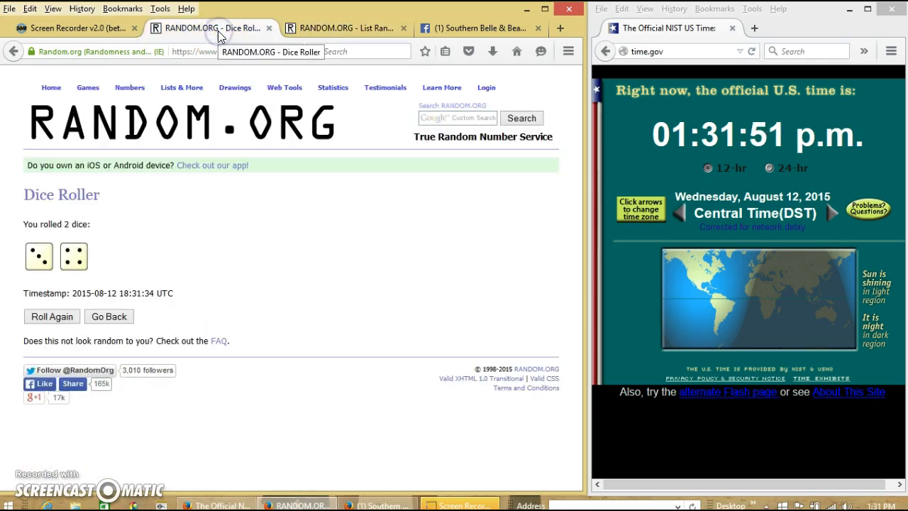
{"action": "left_click", "coordinate": [344, 27]}
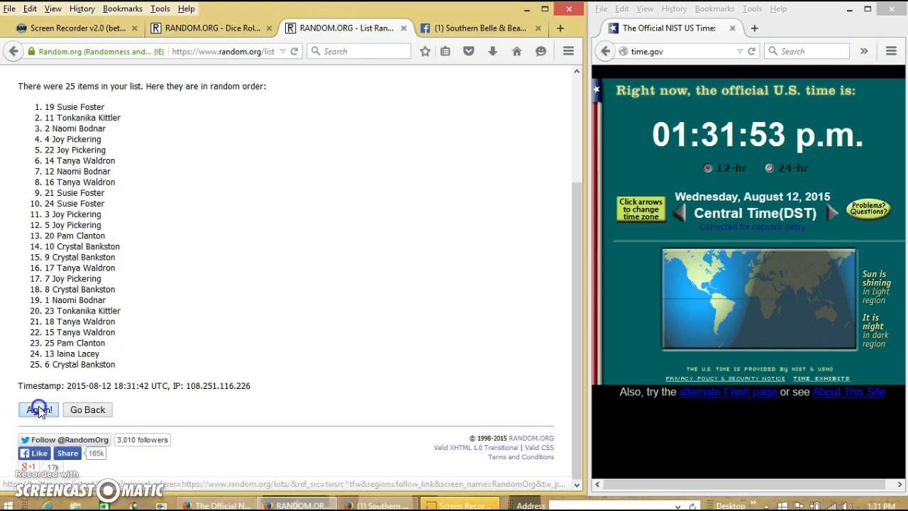
Keep randomizing the list until it has been shuffled six times, then view the dice roll
{"action": "left_click", "coordinate": [38, 410]}
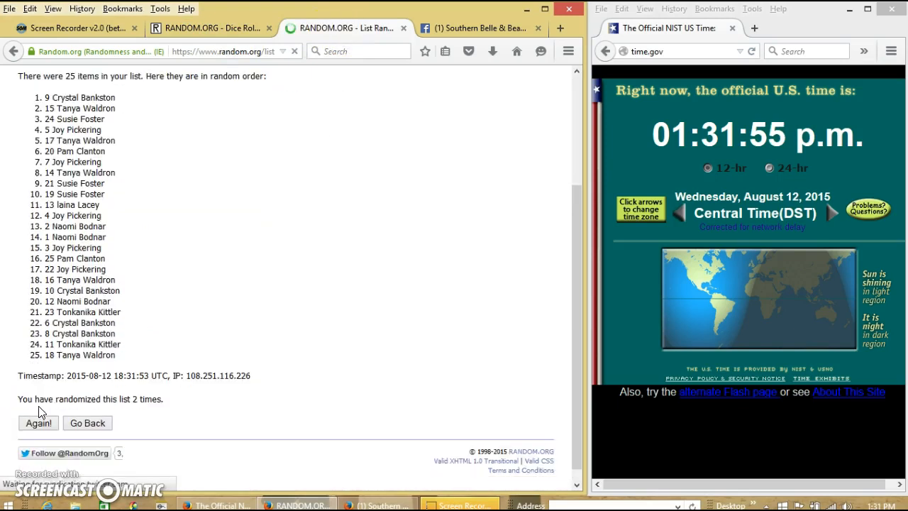
{"action": "left_click", "coordinate": [38, 423]}
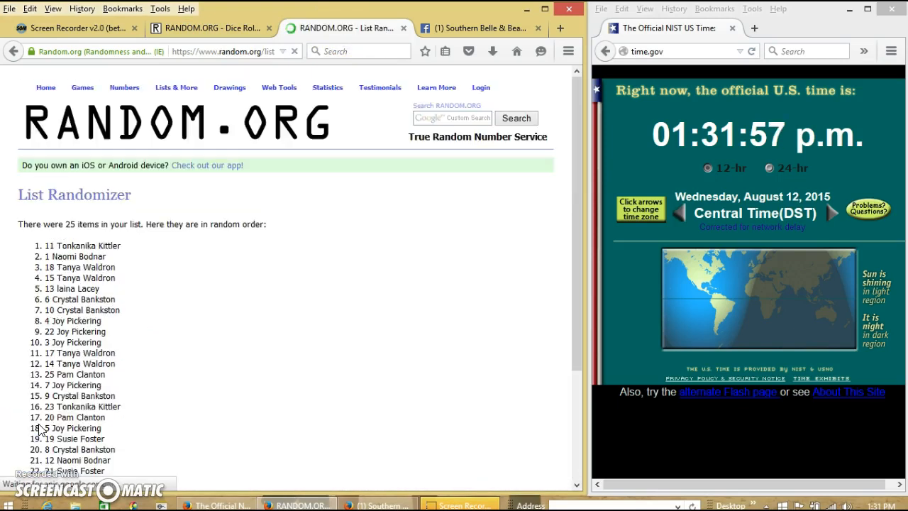
{"action": "left_click", "coordinate": [38, 416]}
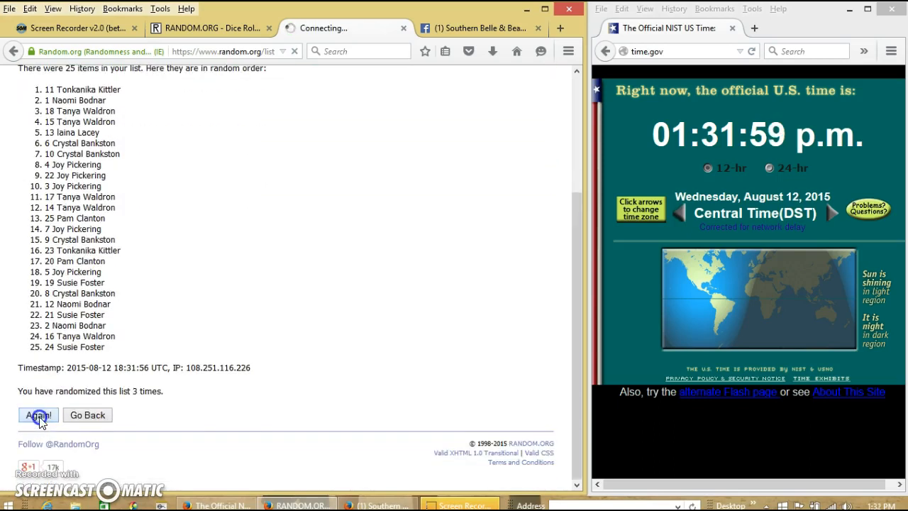
{"action": "left_click", "coordinate": [38, 415]}
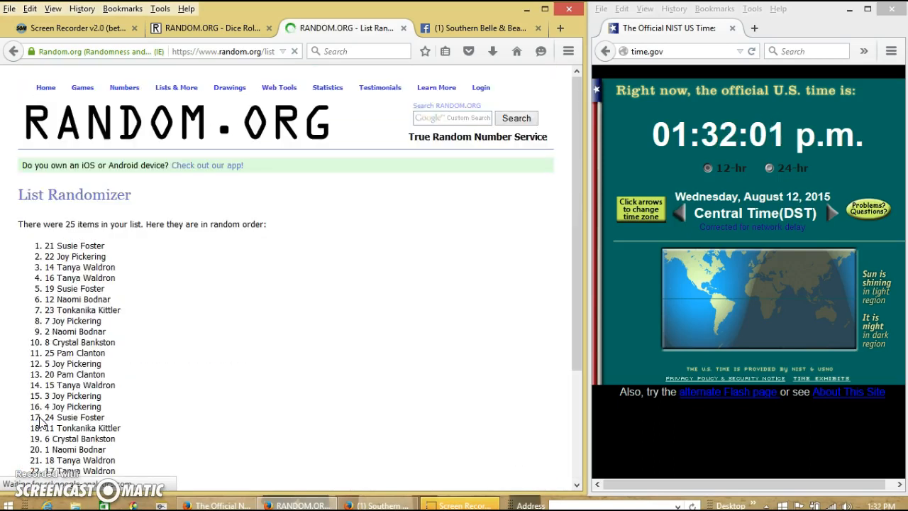
{"action": "left_click", "coordinate": [39, 414]}
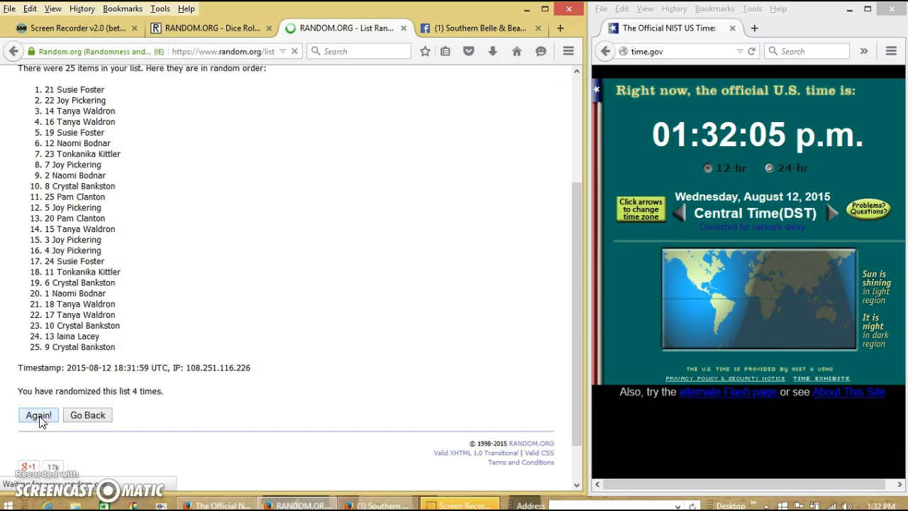
{"action": "left_click", "coordinate": [38, 415]}
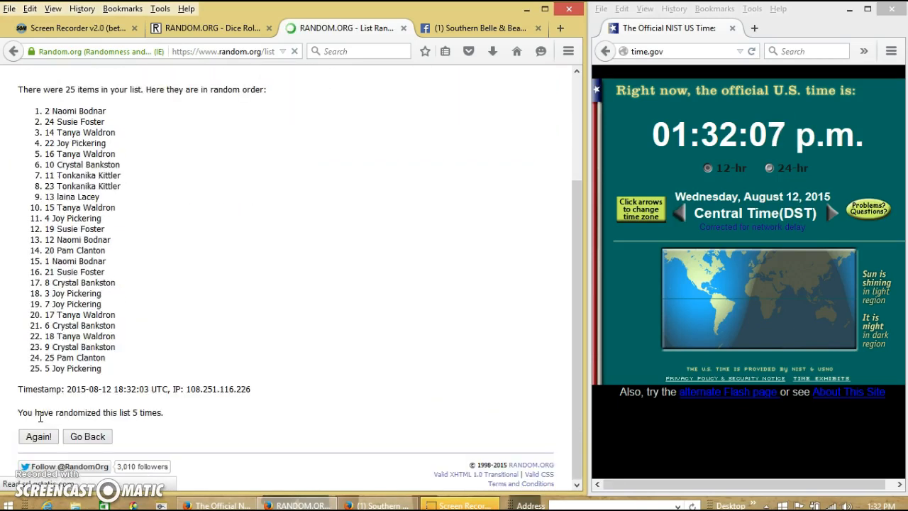
{"action": "left_click", "coordinate": [39, 423]}
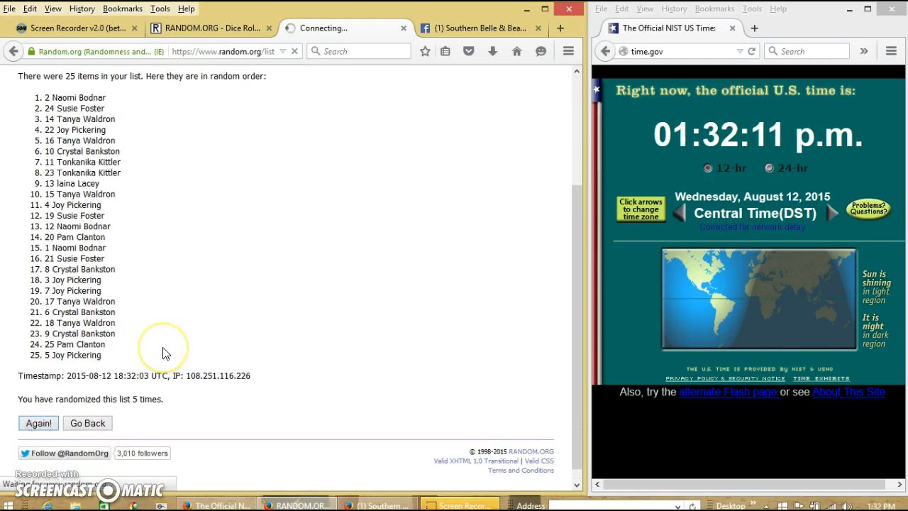
{"action": "left_click", "coordinate": [38, 423]}
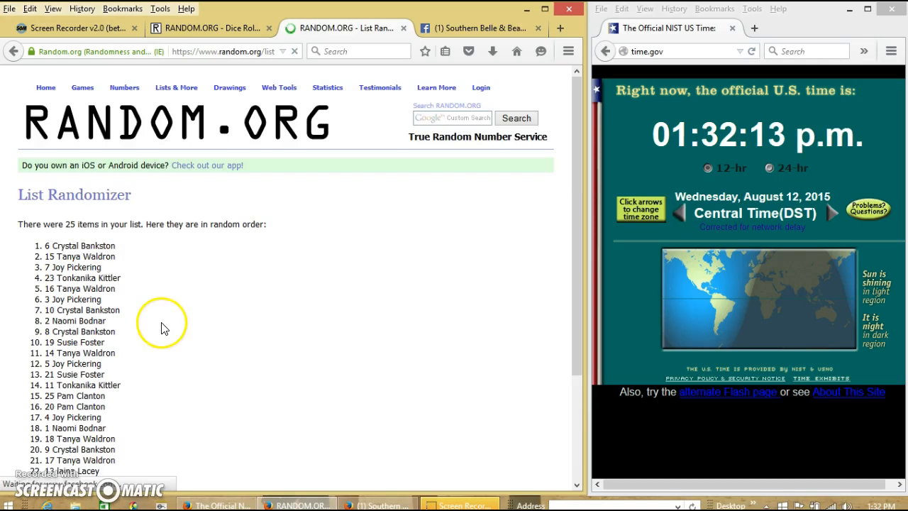
{"action": "scroll", "scroll_direction": "down", "scroll_amount": 3}
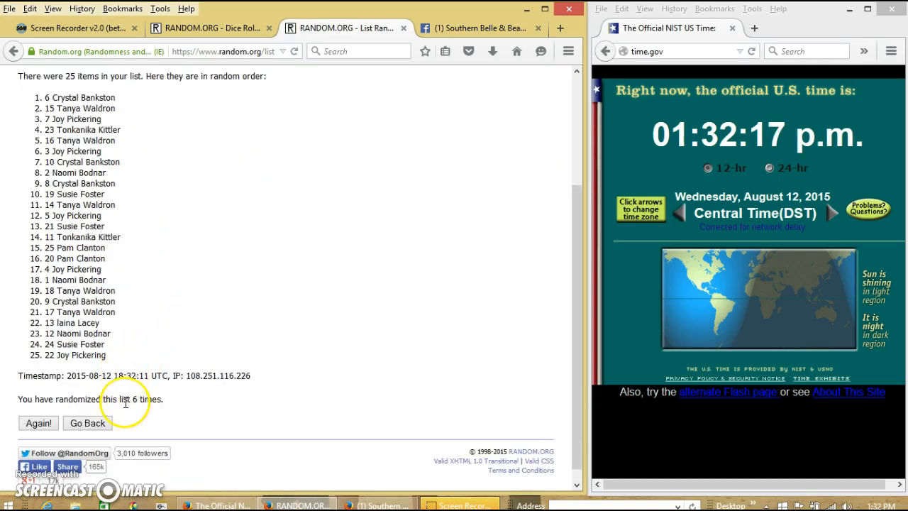
{"action": "left_click", "coordinate": [206, 28]}
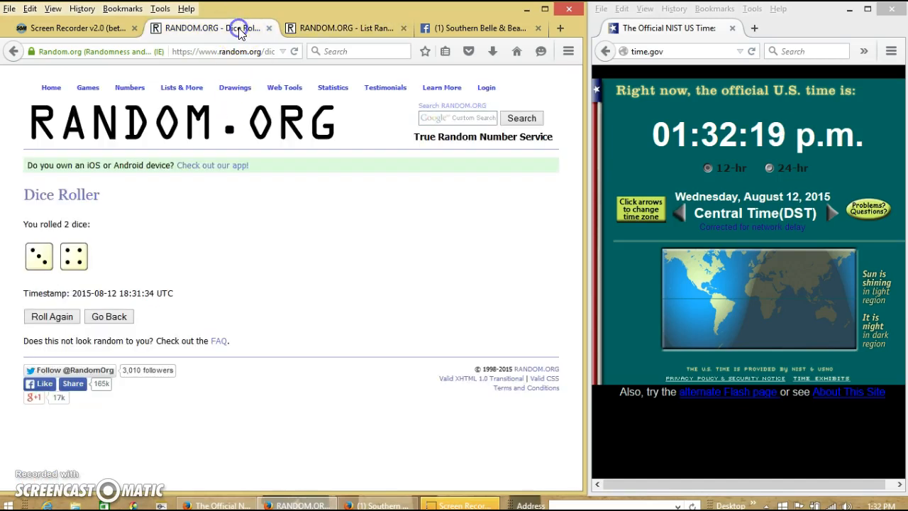
Return to the Facebook raffle thread and begin a comment starting with 'don'
{"action": "left_click", "coordinate": [344, 27]}
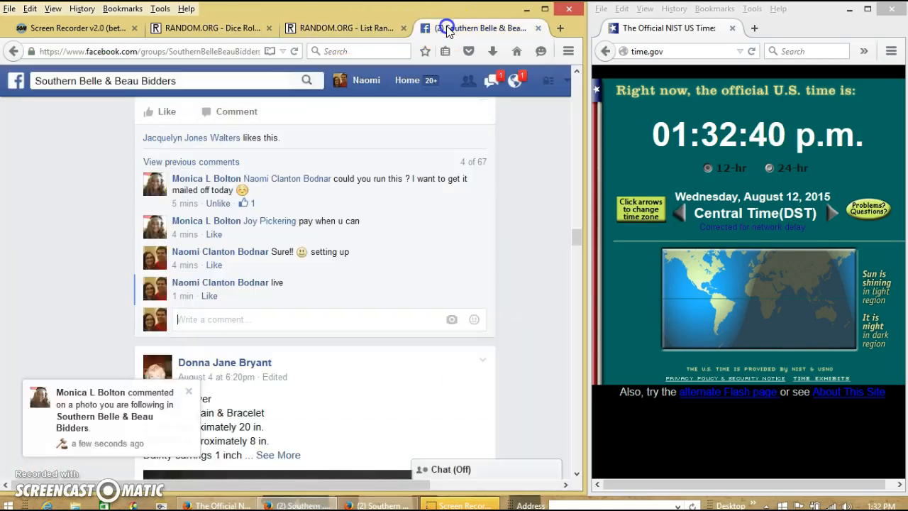
{"action": "type", "text": "don"}
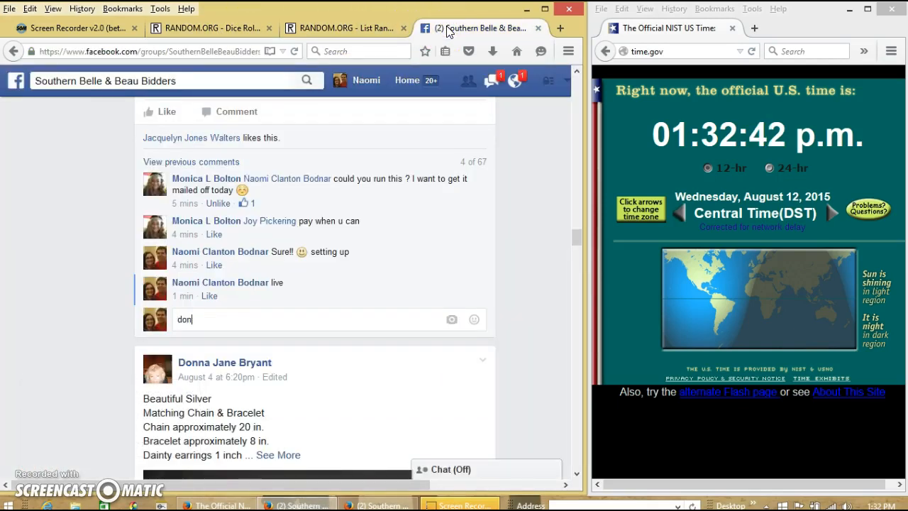